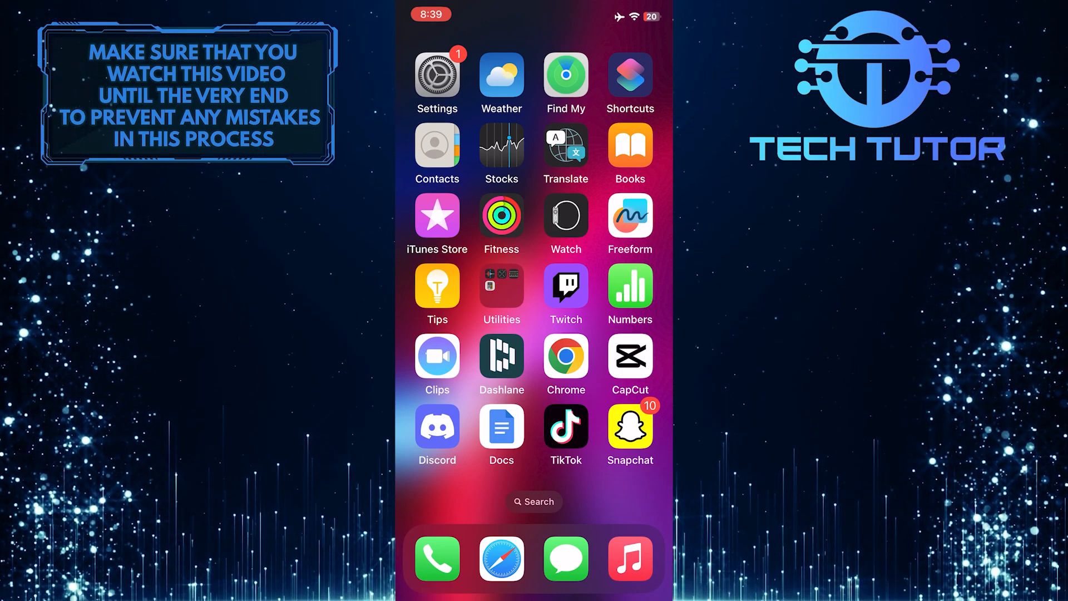
- Launch CapCut from the iPhone home screen
click(629, 356)
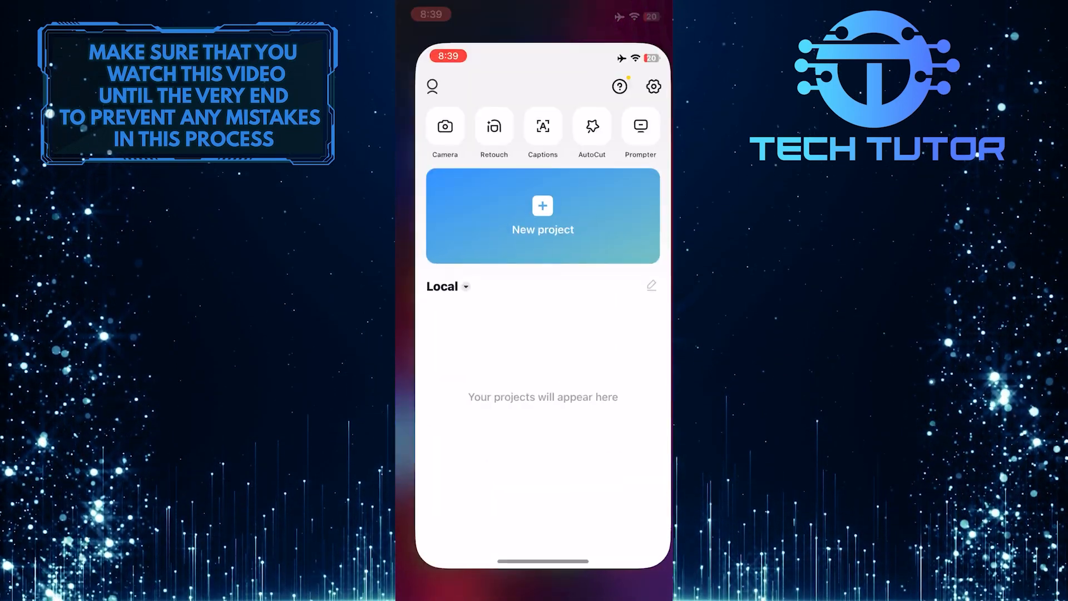
- Create a new project and add the bee-on-flower video from Recents
click(542, 216)
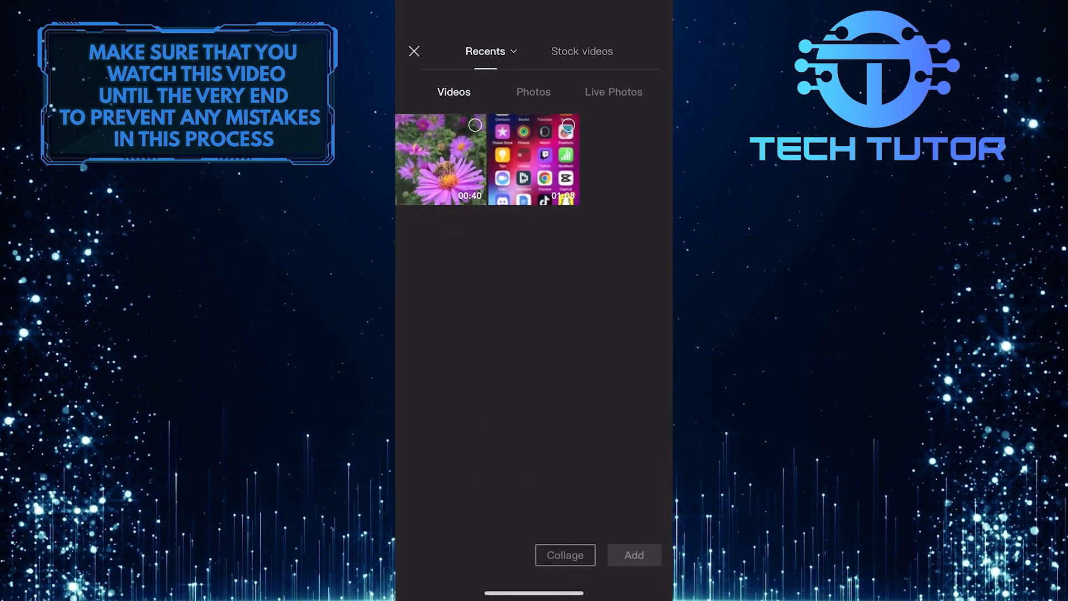
click(441, 158)
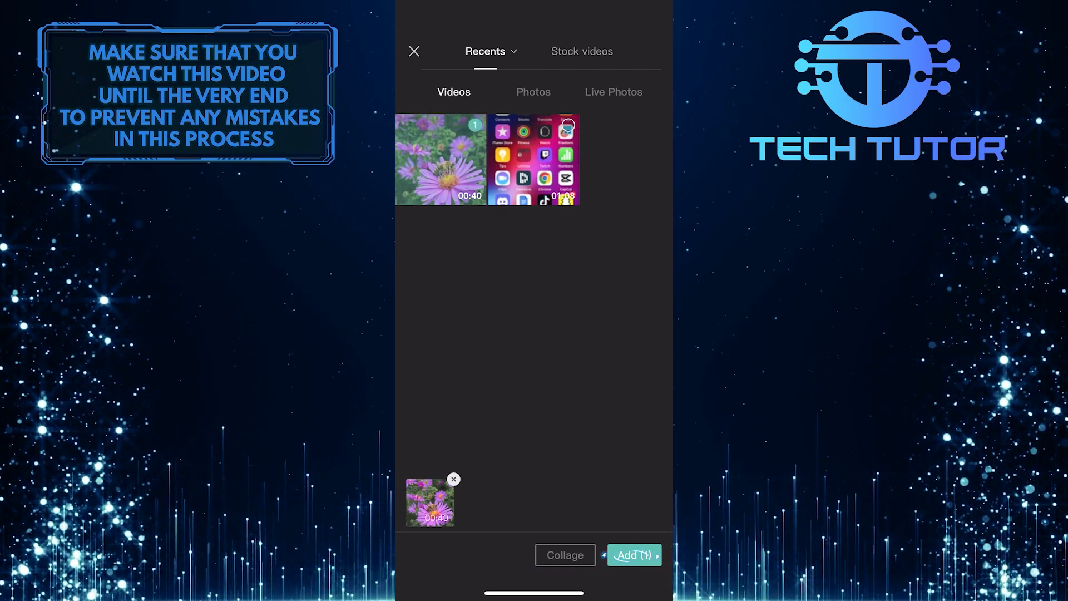
click(414, 51)
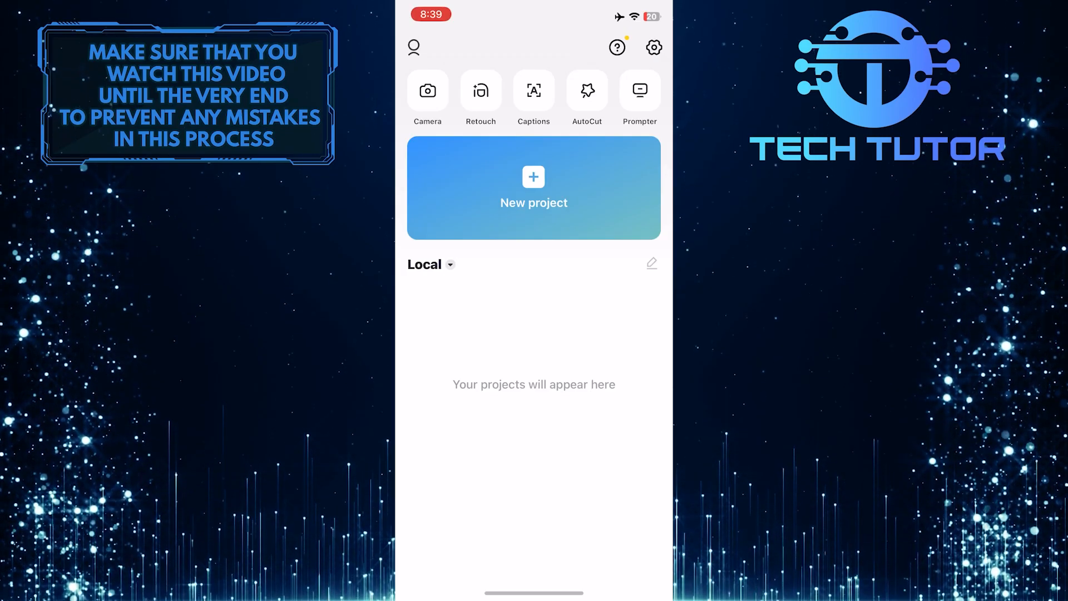
- Open the editor and select the bee-on-flower clip on the timeline for editing
click(533, 187)
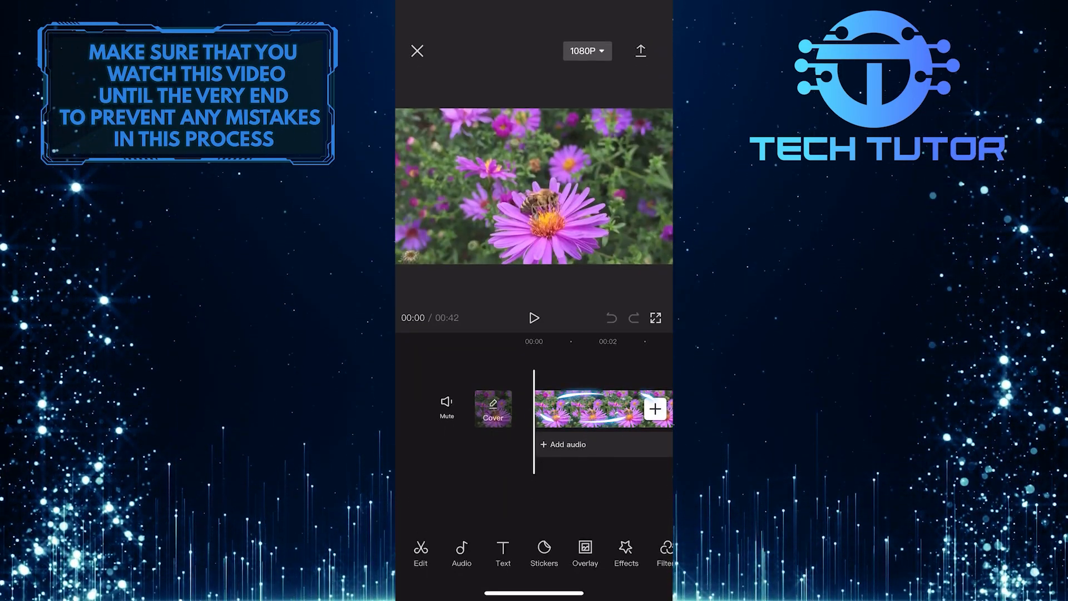
click(600, 409)
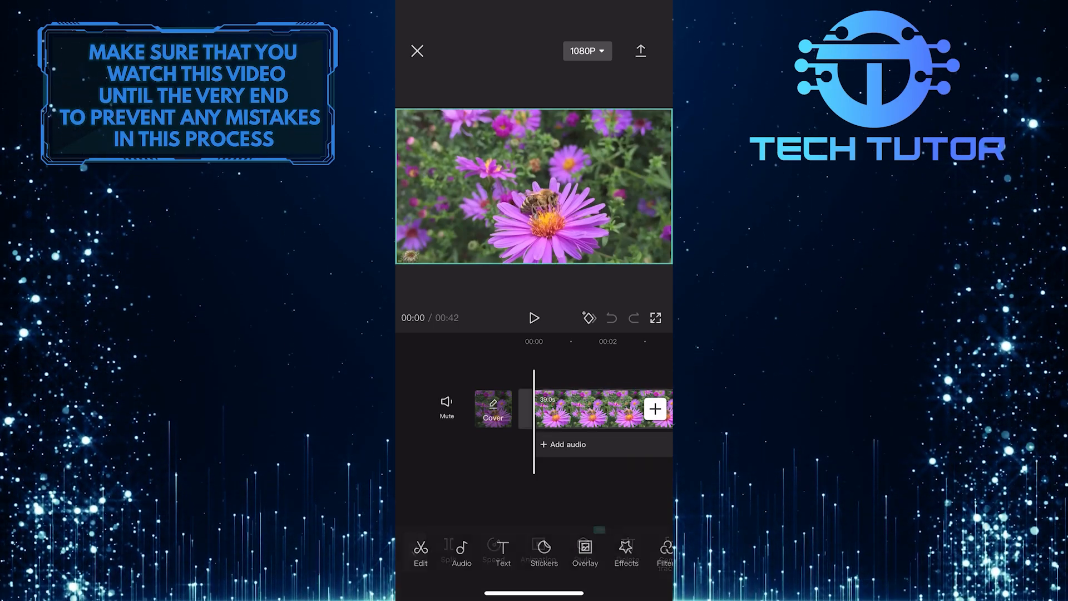
click(596, 409)
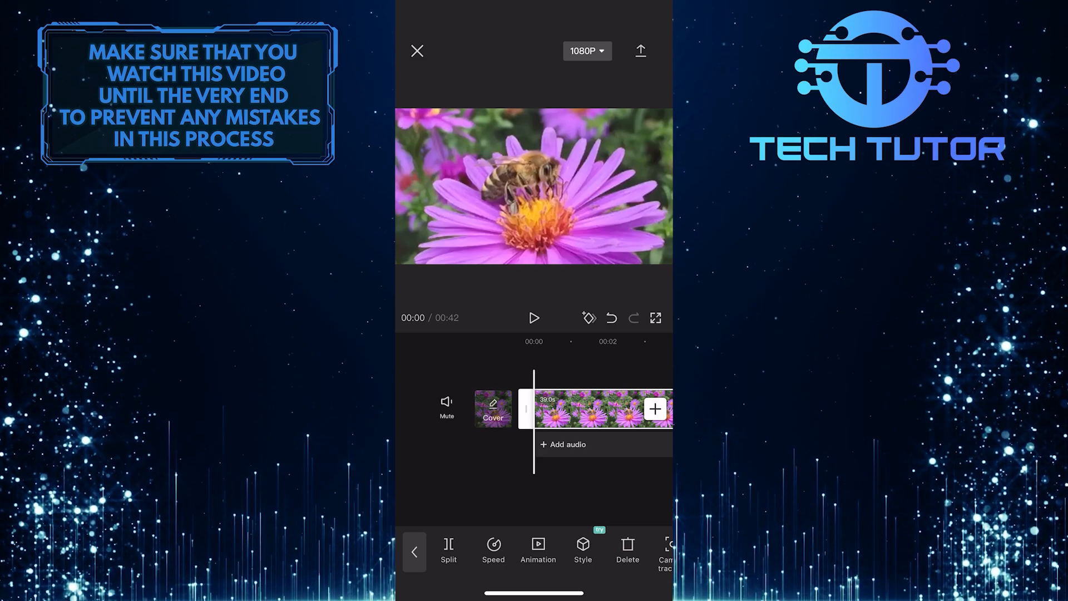
click(534, 318)
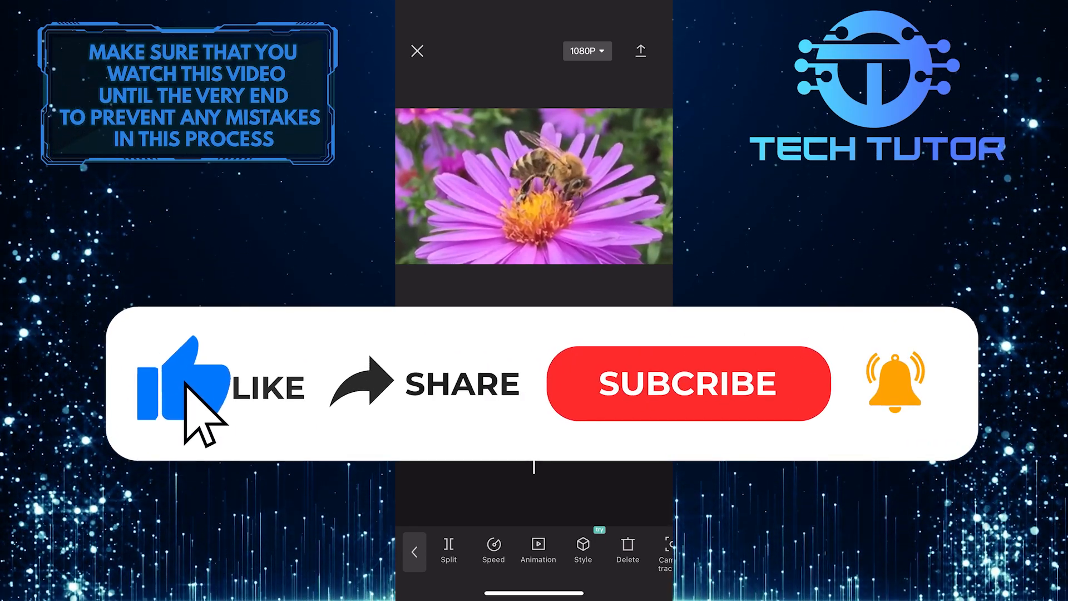
mouse_move(681, 409)
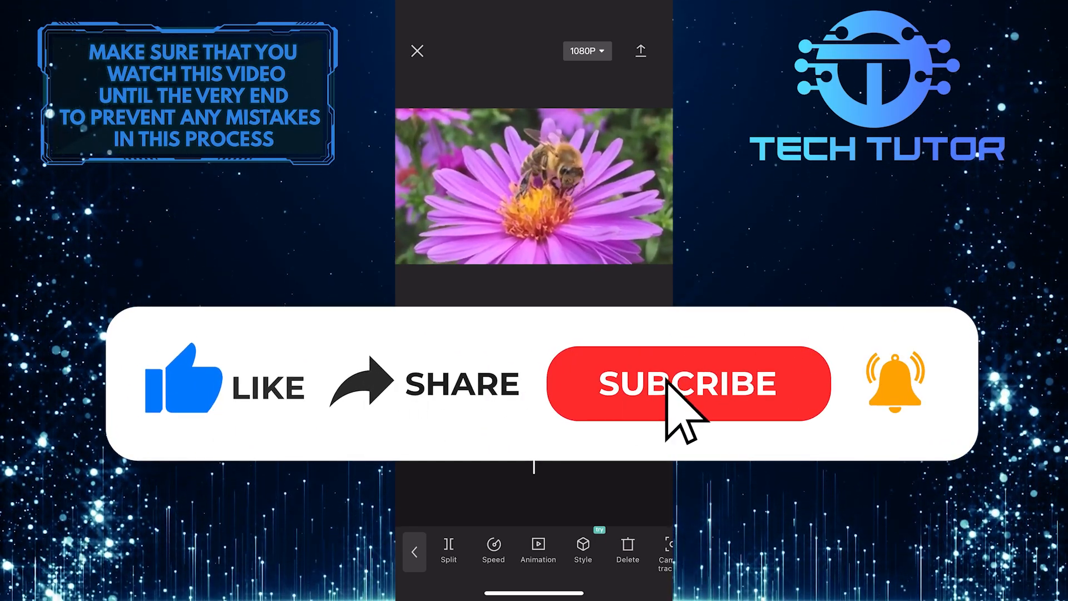